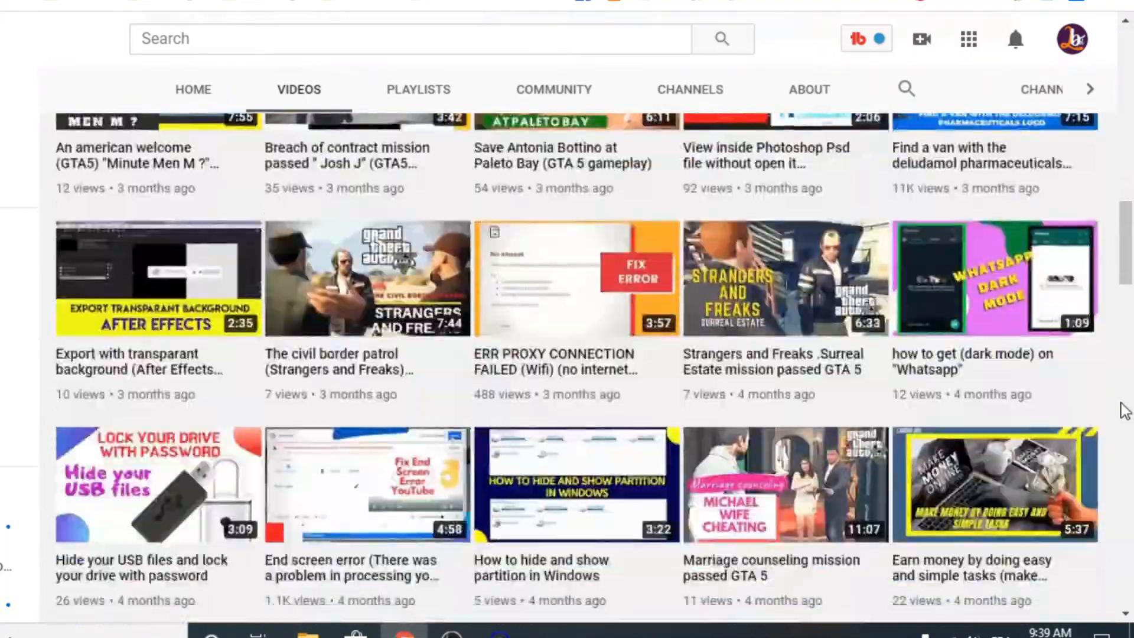
Step: Launch CorelDRAW X6 from the desktop and dismiss the 'product disabled' illegal software warning
{"action": "scroll", "scroll_direction": "down", "scroll_amount": 3}
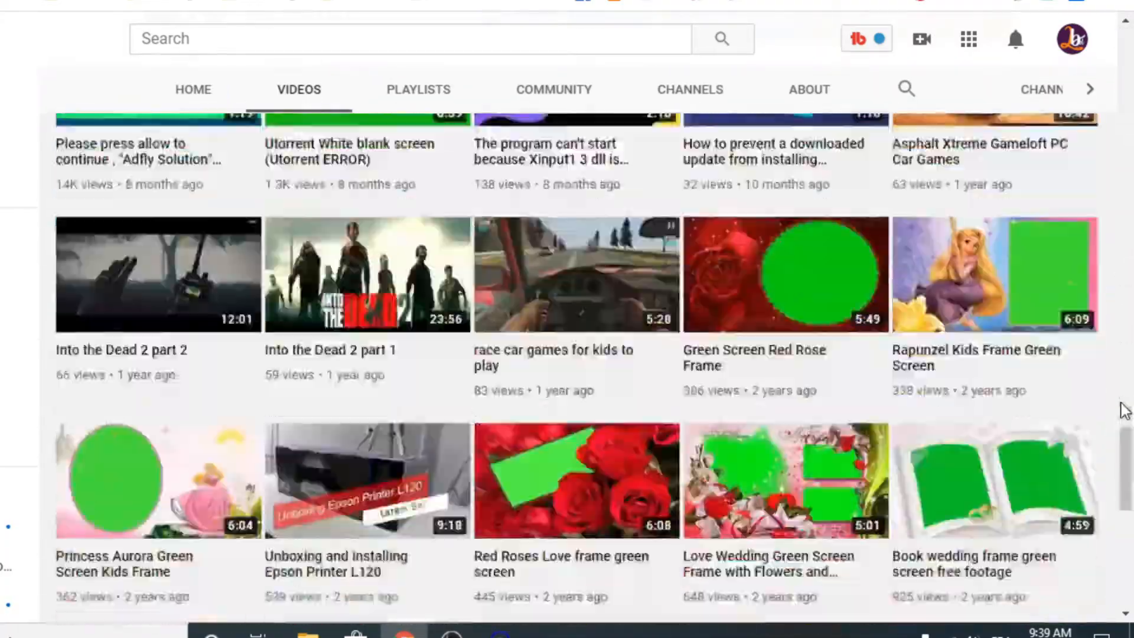
{"action": "scroll", "scroll_direction": "down", "scroll_amount": 3}
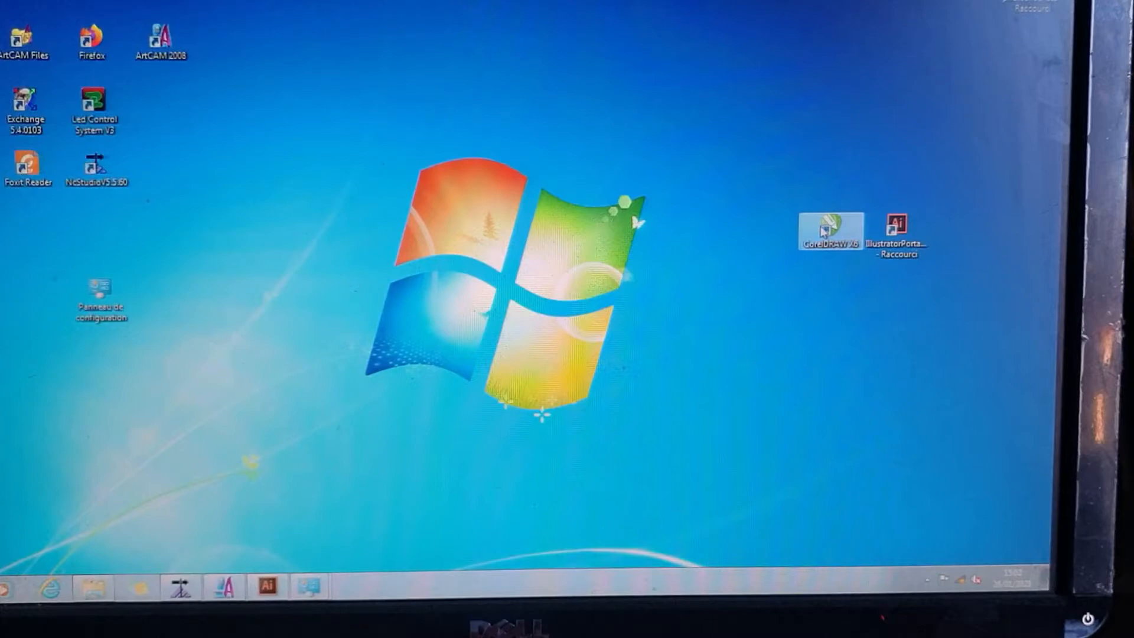
{"action": "double_click", "coordinate": [830, 229]}
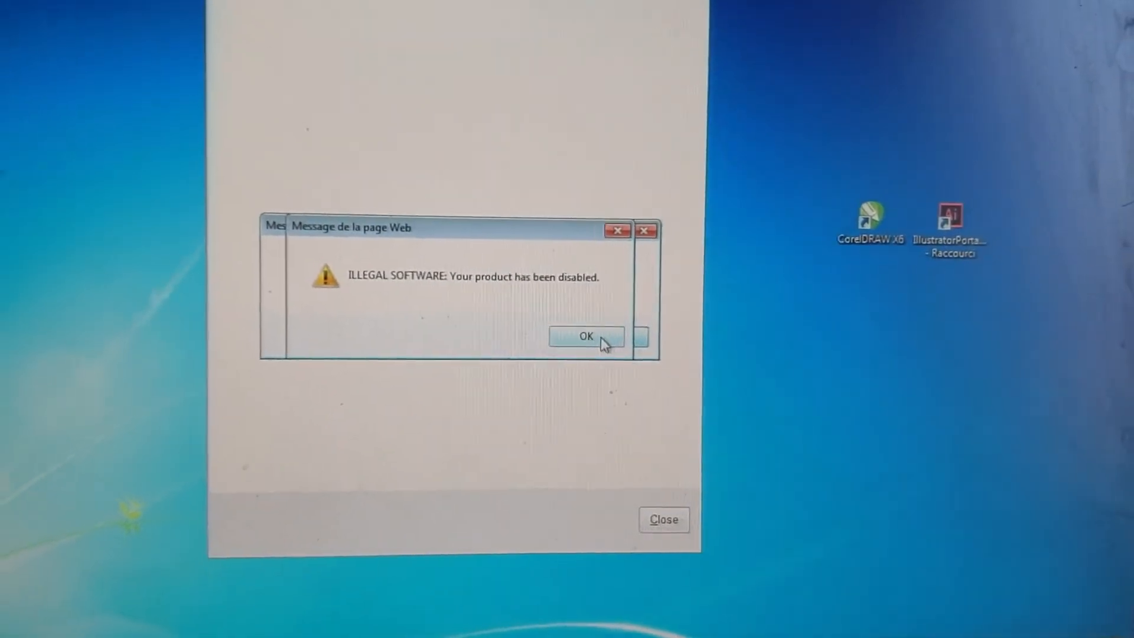
{"action": "left_click", "coordinate": [586, 336]}
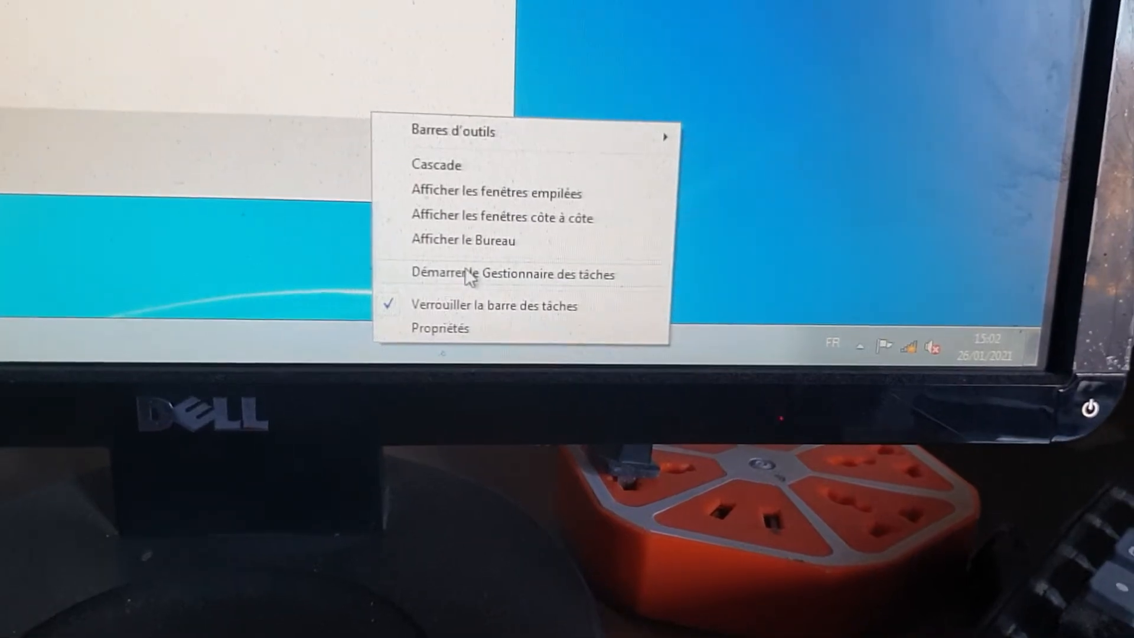
Step: End the CorelDRAW.exe process in Task Manager and confirm the prompt
{"action": "left_click", "coordinate": [511, 274]}
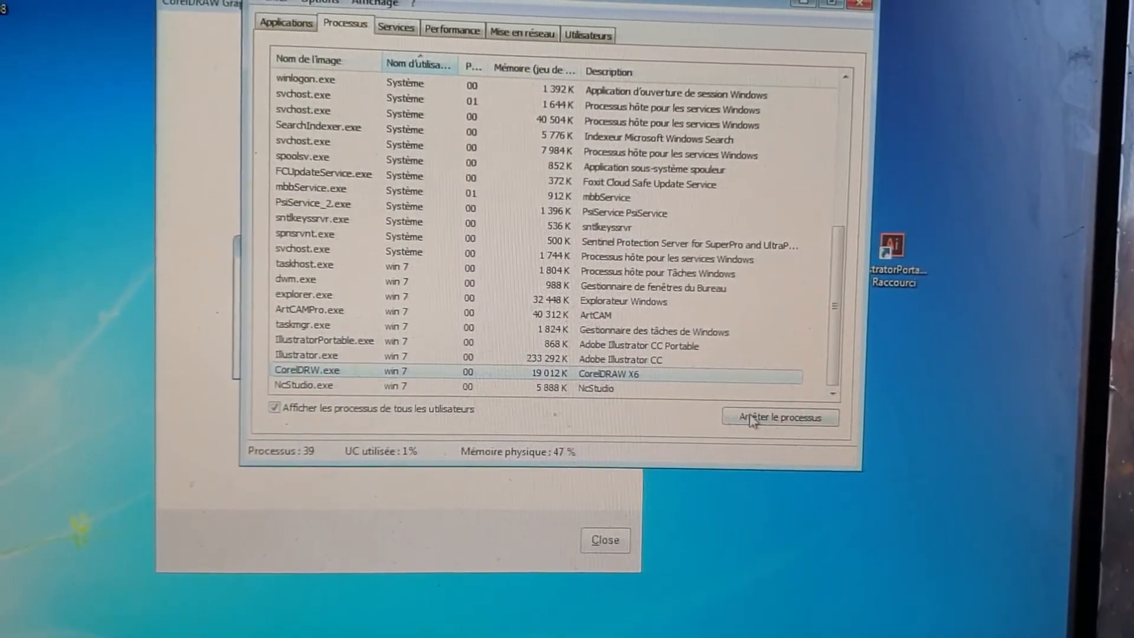
{"action": "left_click", "coordinate": [778, 416]}
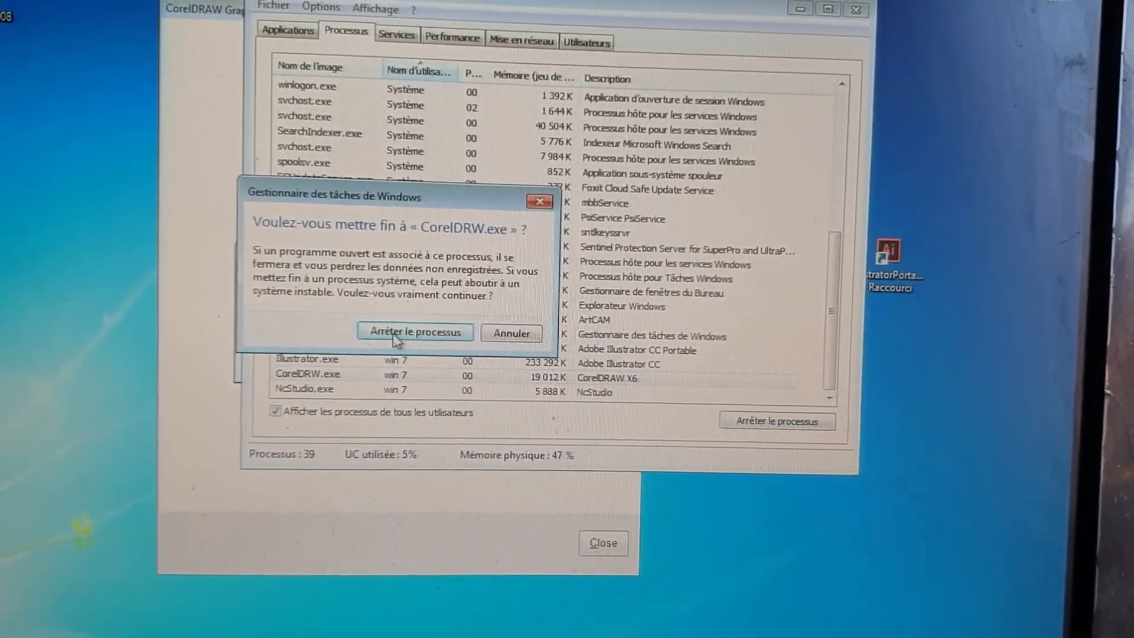
{"action": "left_click", "coordinate": [414, 333]}
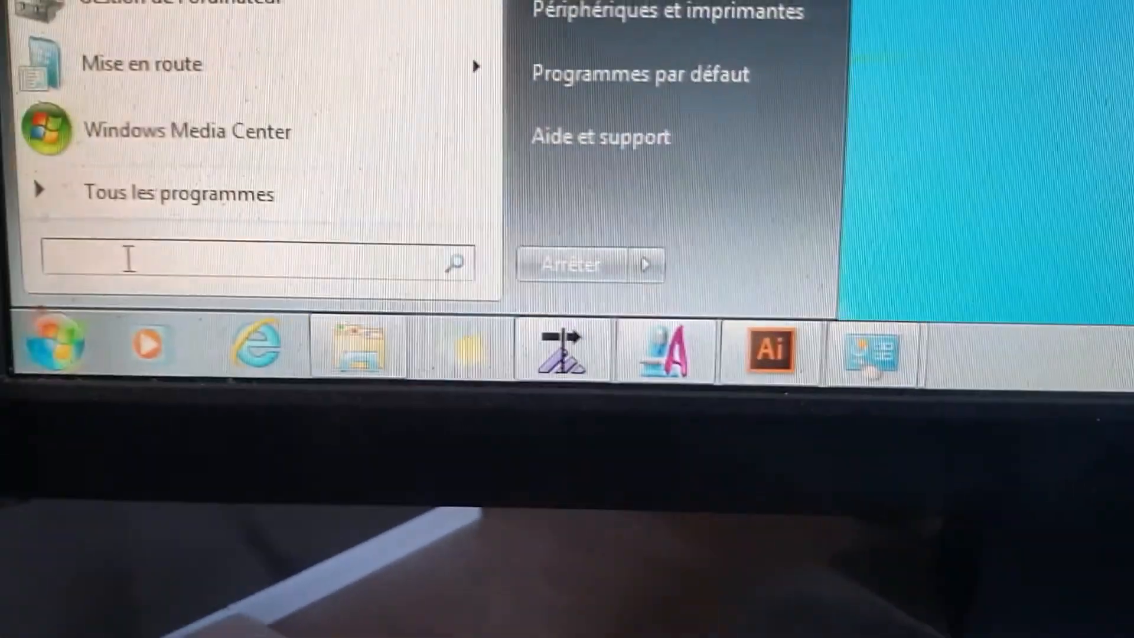
Step: Search %appdata% from the Start menu to reach the AppData Roaming folder
{"action": "type", "text": "%"}
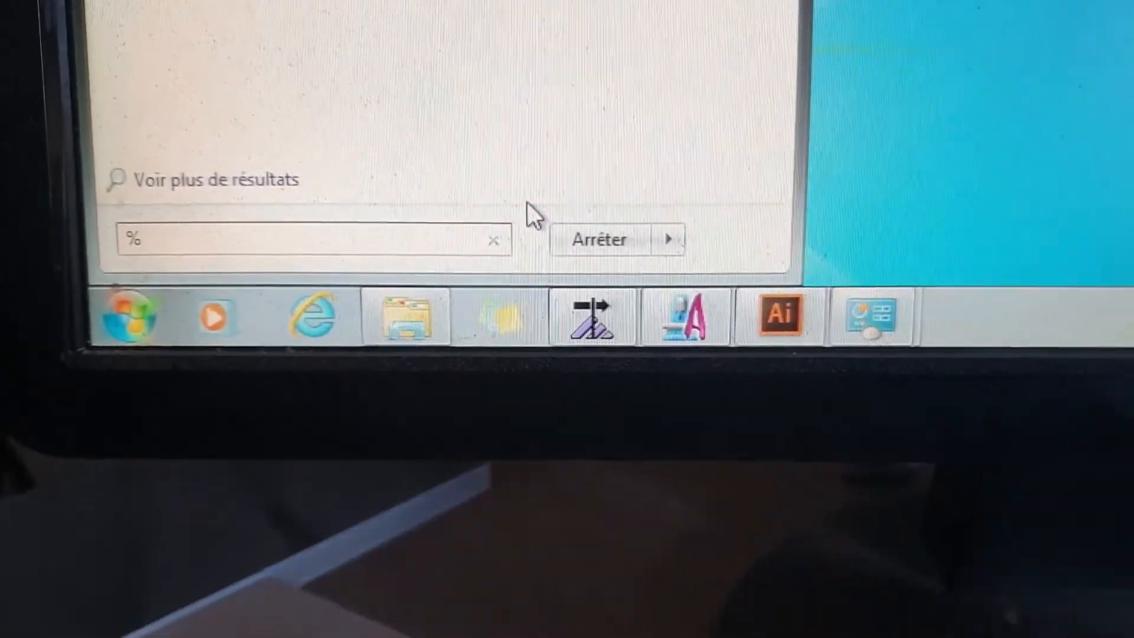
{"action": "type", "text": "a"}
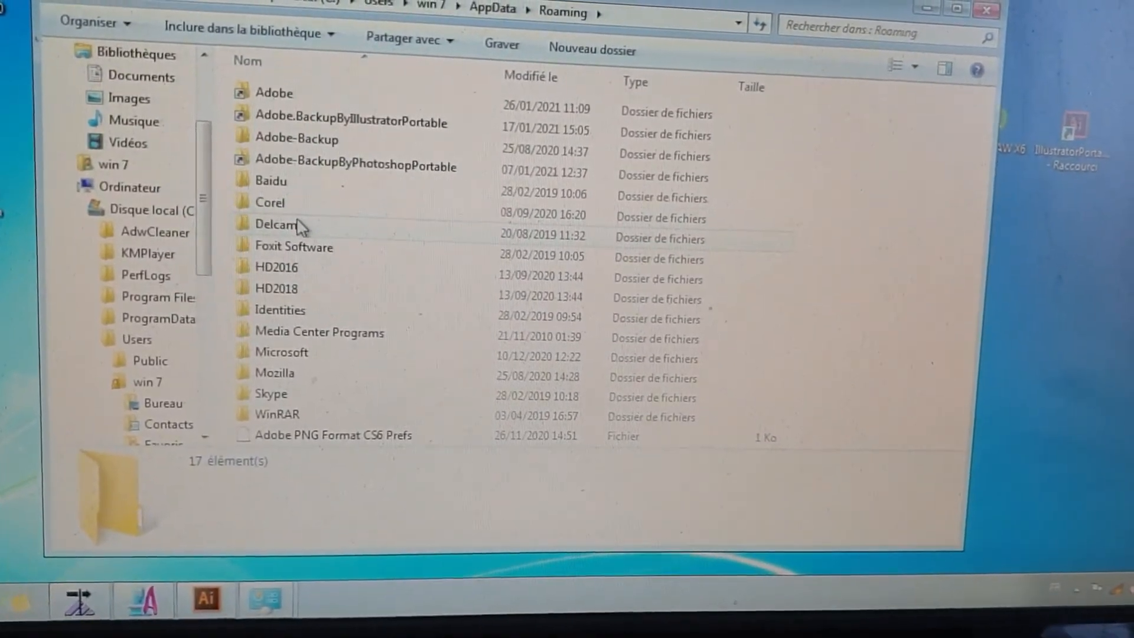
Step: Delete the Messages folder from Roaming\Corel, confirming with Oui
{"action": "double_click", "coordinate": [270, 202]}
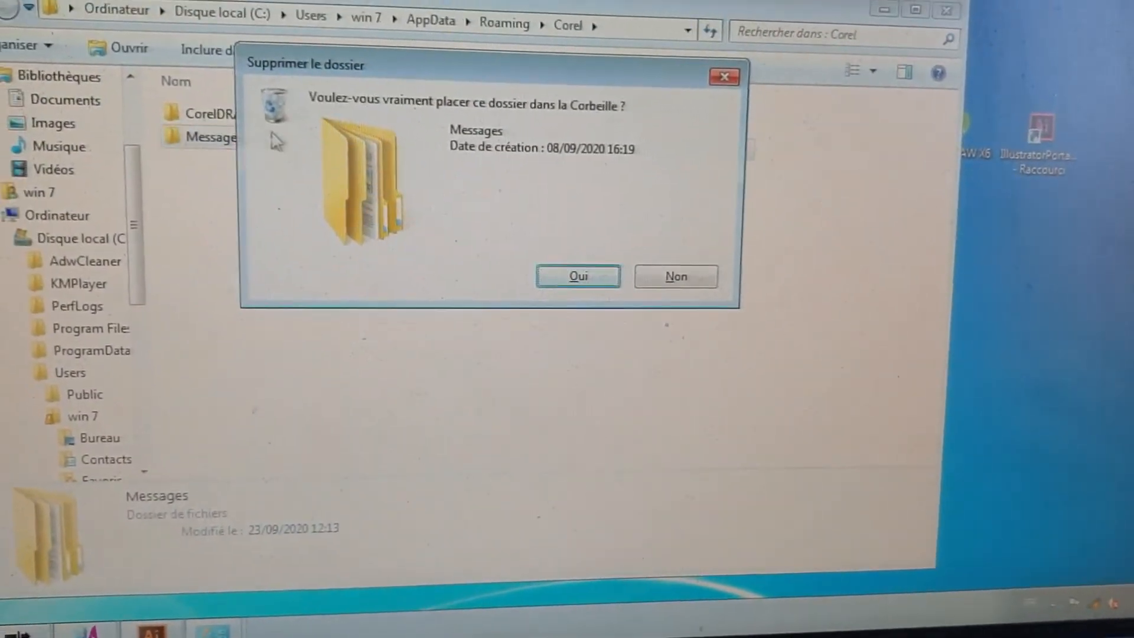
{"action": "left_click", "coordinate": [675, 276]}
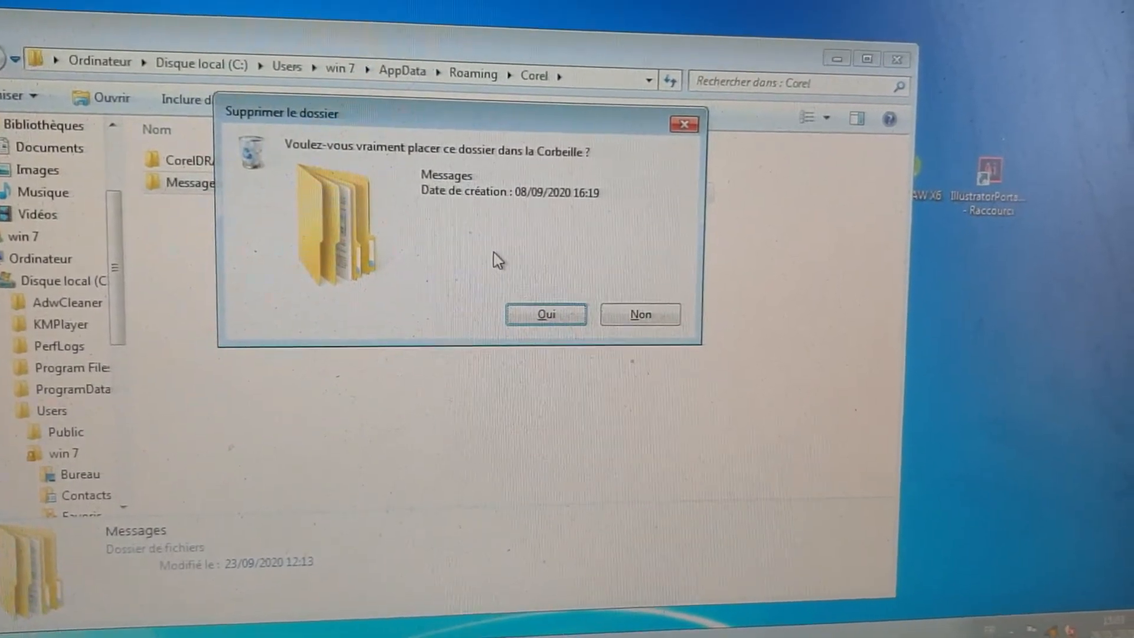
{"action": "left_click", "coordinate": [546, 314]}
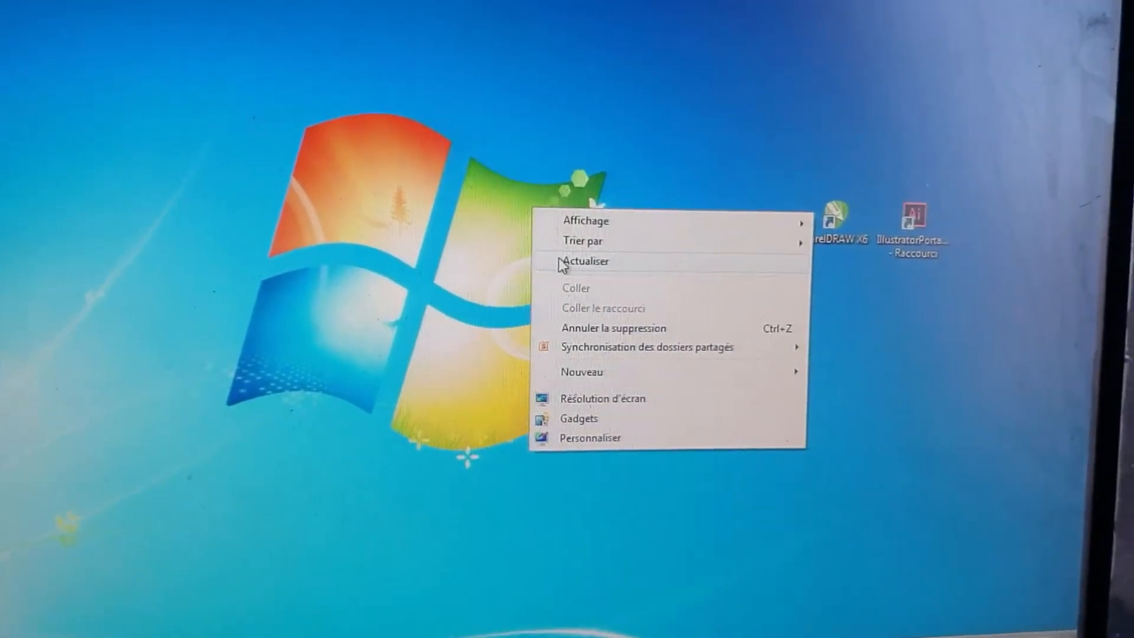
Step: Double-click the CorelDRAW X6 desktop shortcut to relaunch it
{"action": "double_click", "coordinate": [837, 216]}
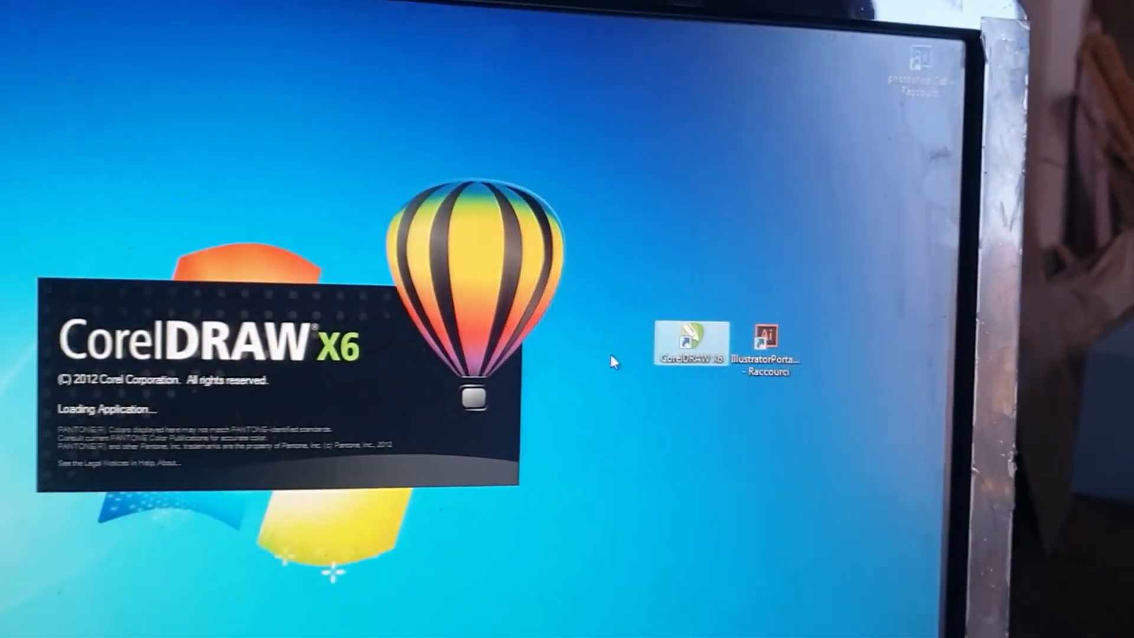